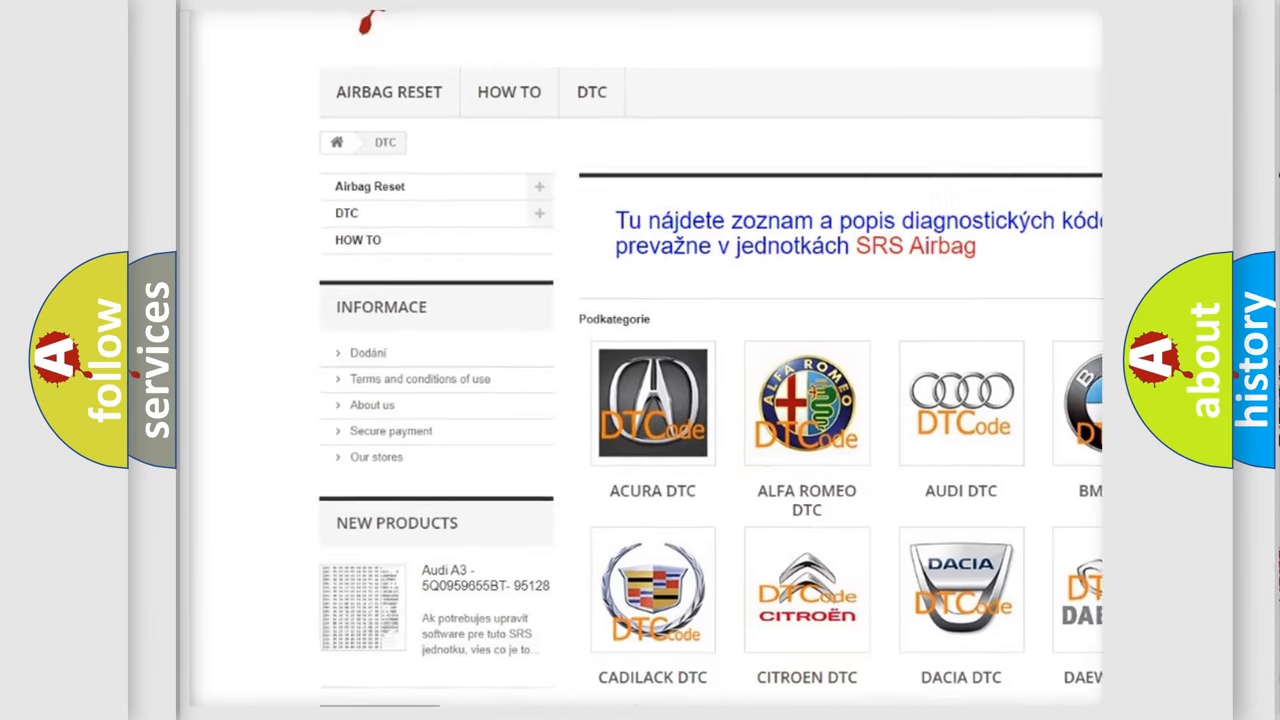
- Advance past the website promo to the P0341 slide with hex digits 0, 3, 4, 1 and bits
scroll("down", 3)
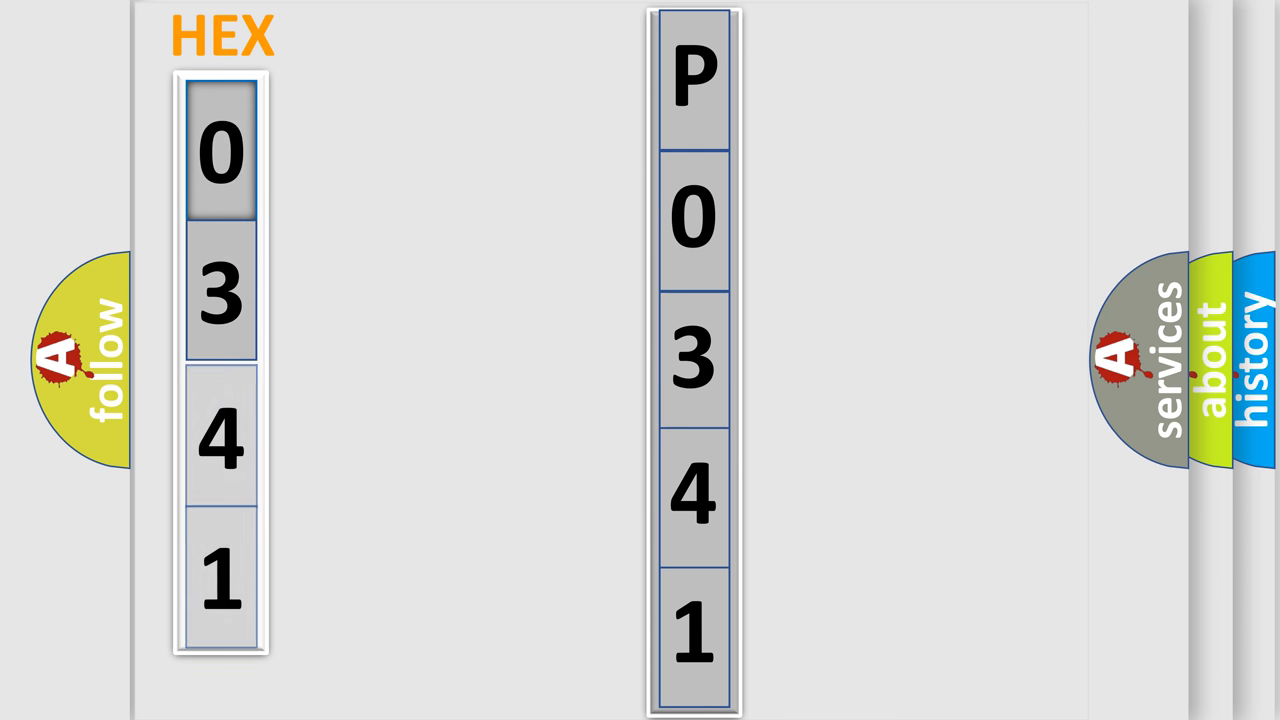
left_click(220, 155)
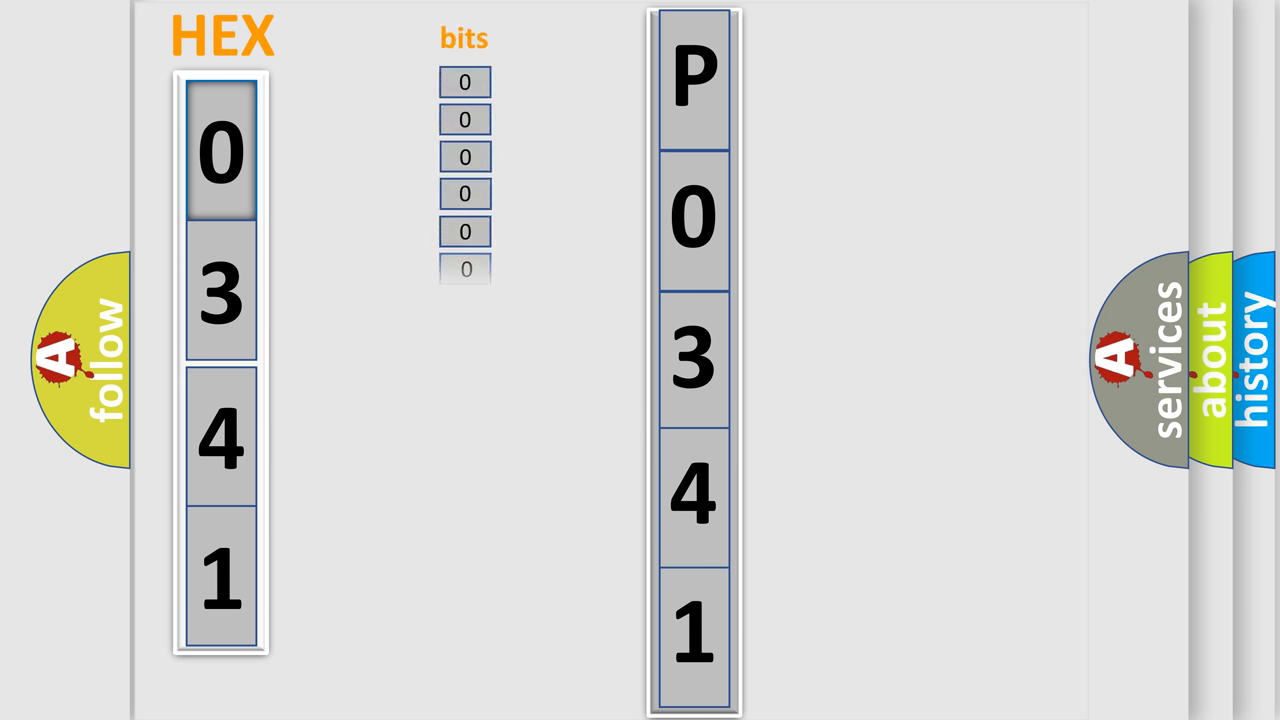